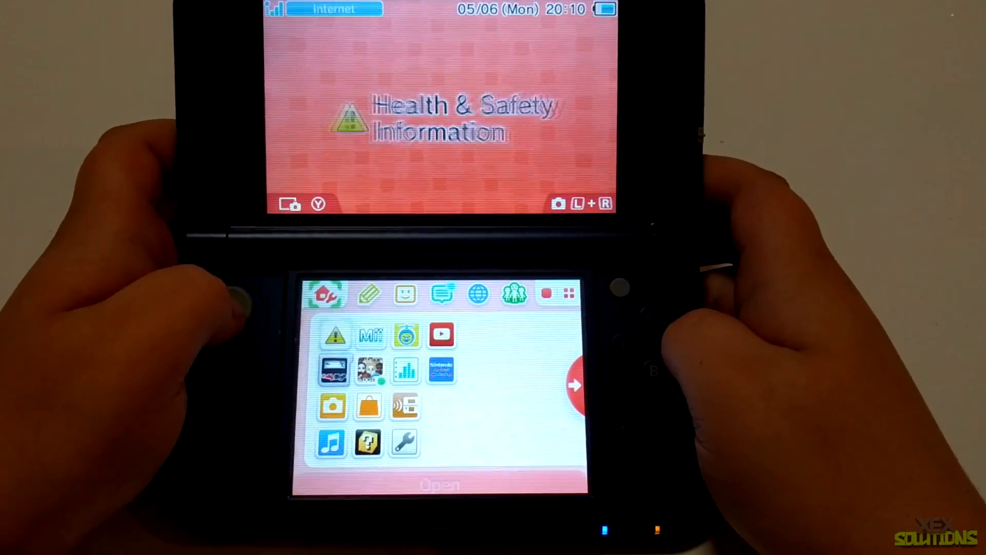
Step: Launch microSD Management from Data Management, accepting the AC adapter notice
click(568, 293)
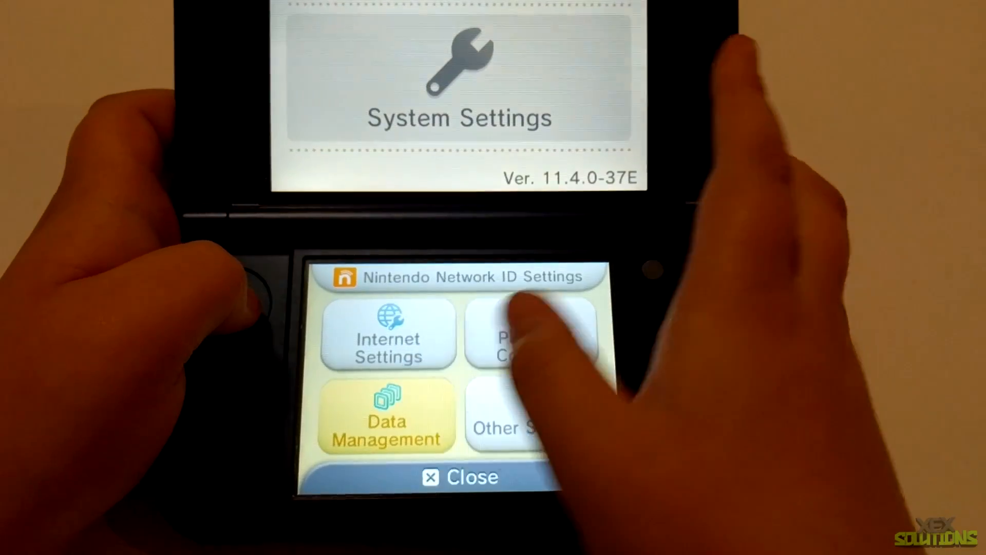
click(387, 415)
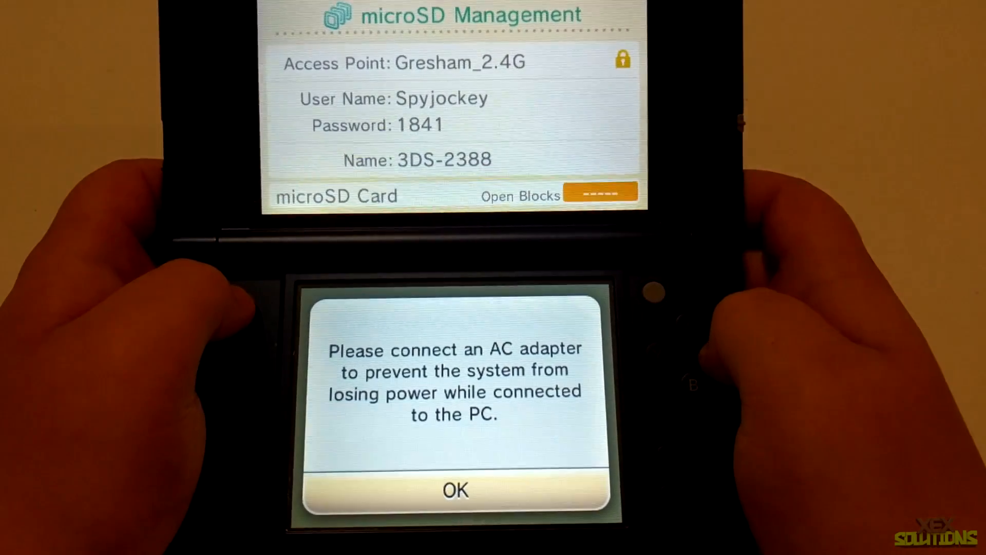
click(454, 490)
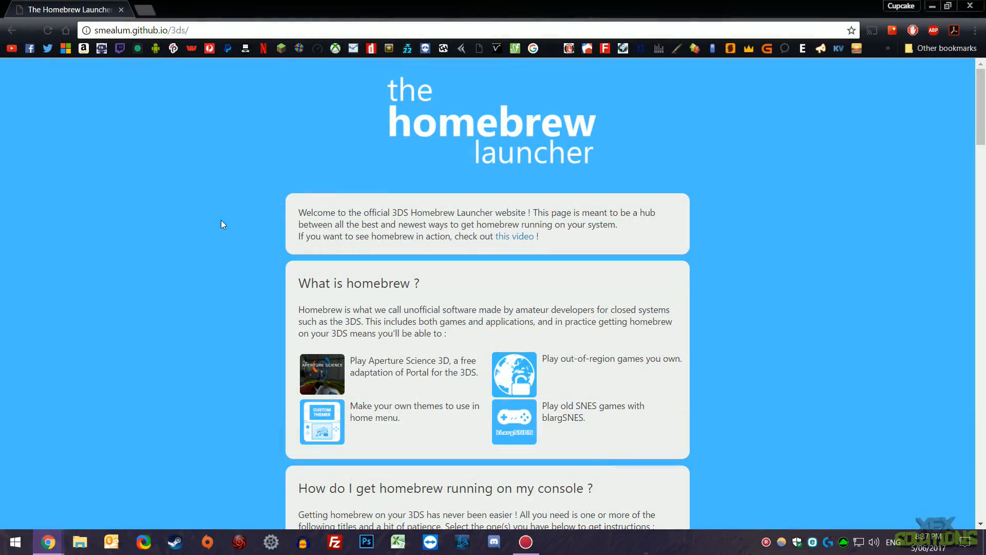
Step: Download the homebrew starter kit as starter.zip to the desktop from Preparing your SD card
scroll(down, 3)
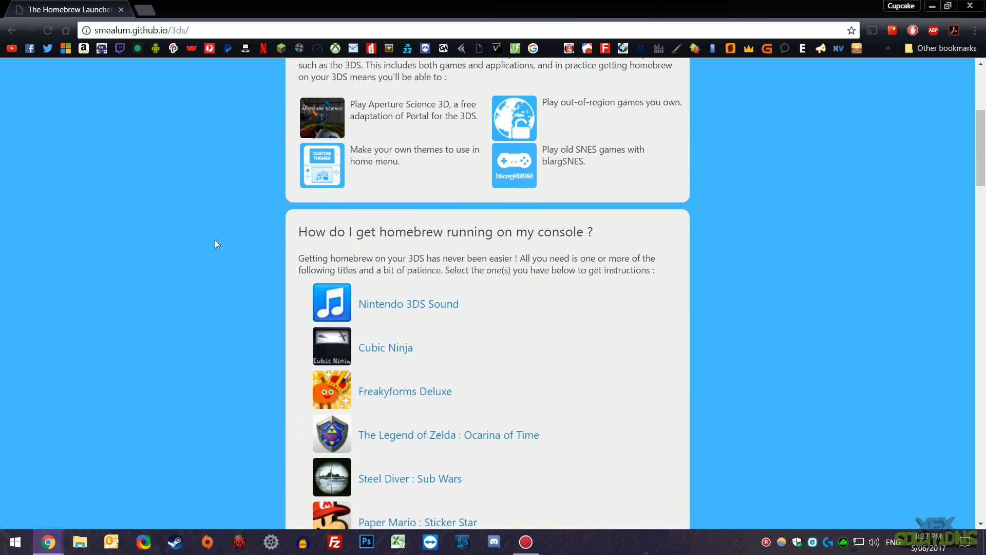
scroll(down, 3)
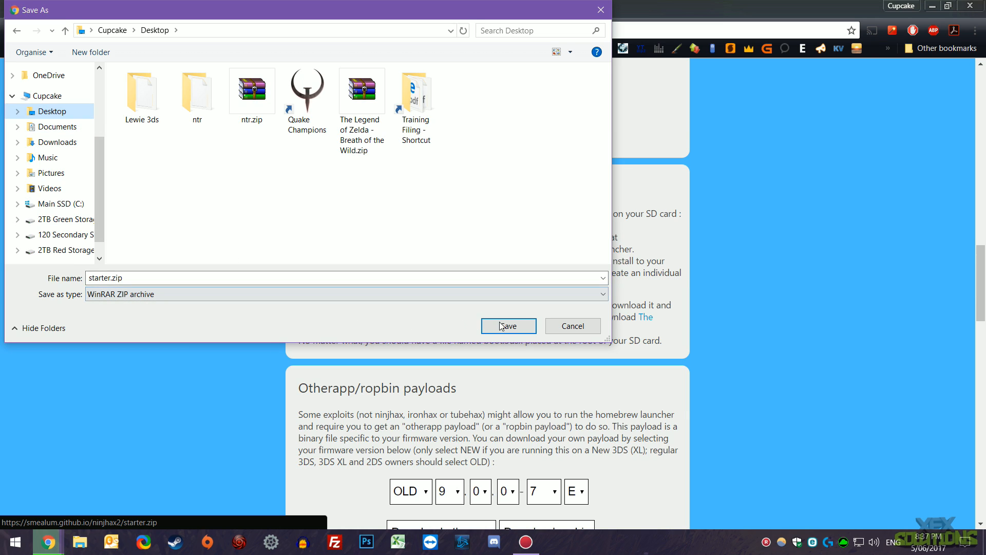
click(506, 326)
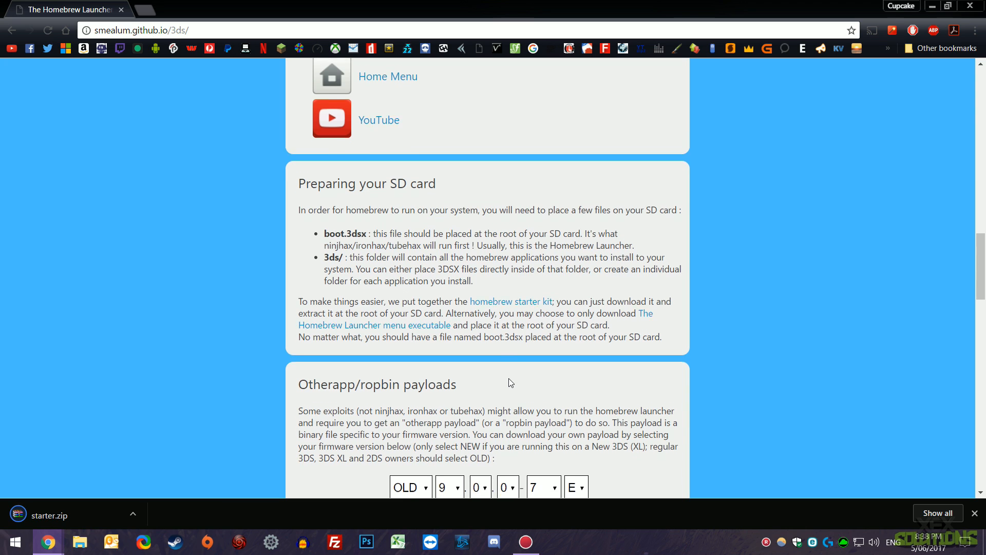
Step: Choose payload NEW 11.4.0-37 E and save its otherapp .bin file to the desktop
click(409, 234)
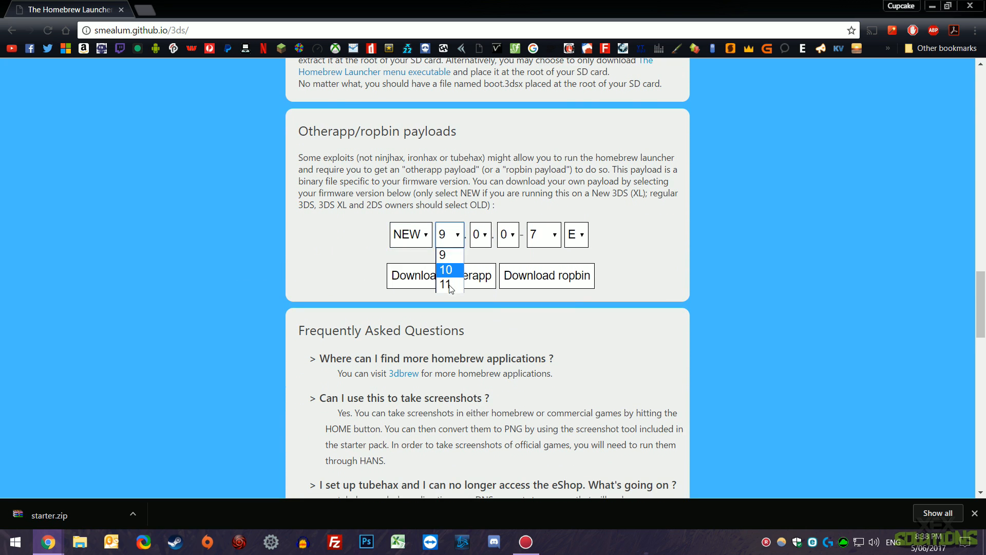
click(444, 283)
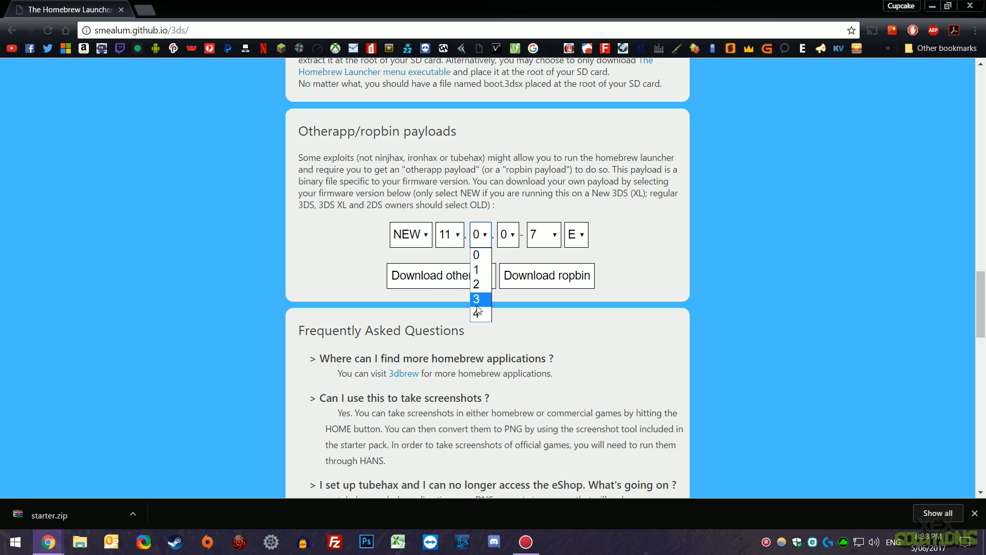
click(477, 312)
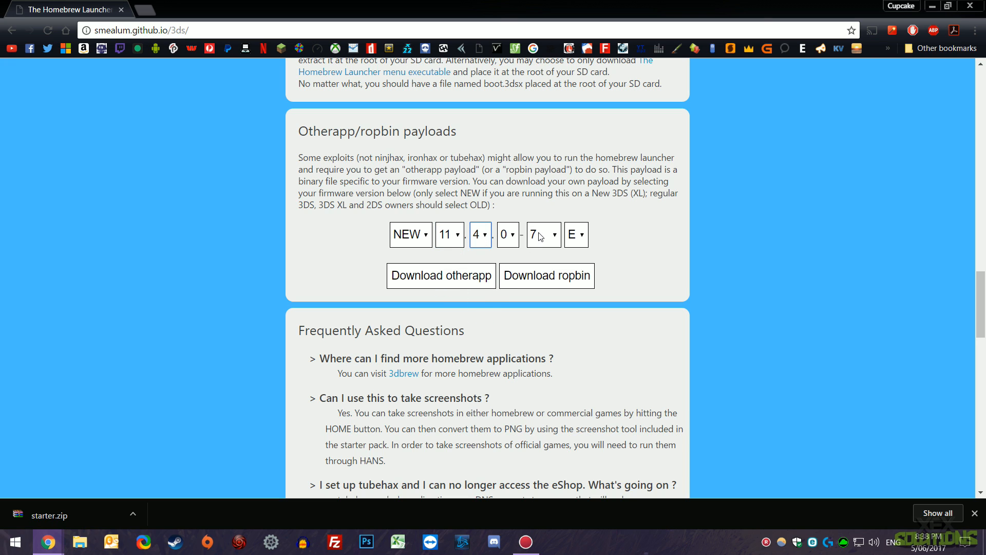
click(542, 234)
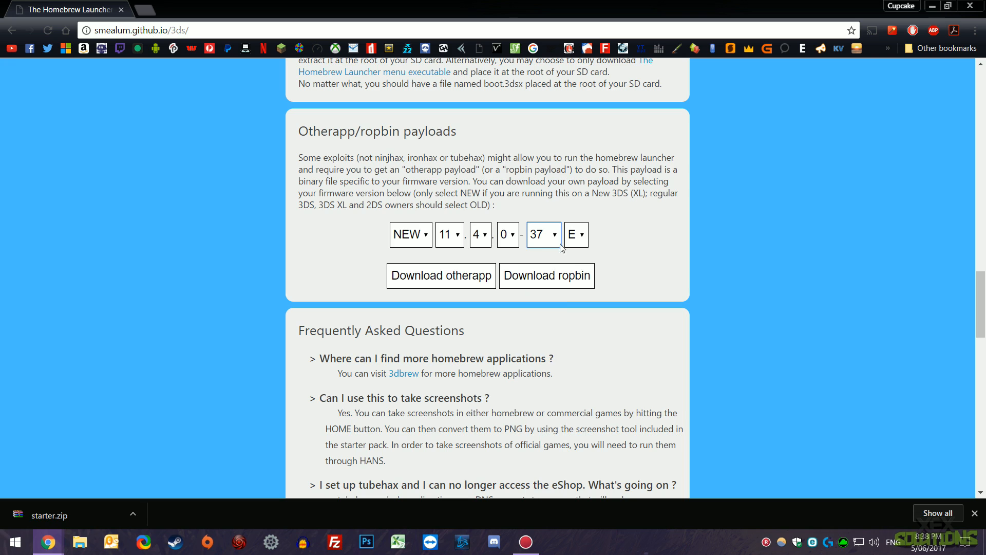
click(575, 234)
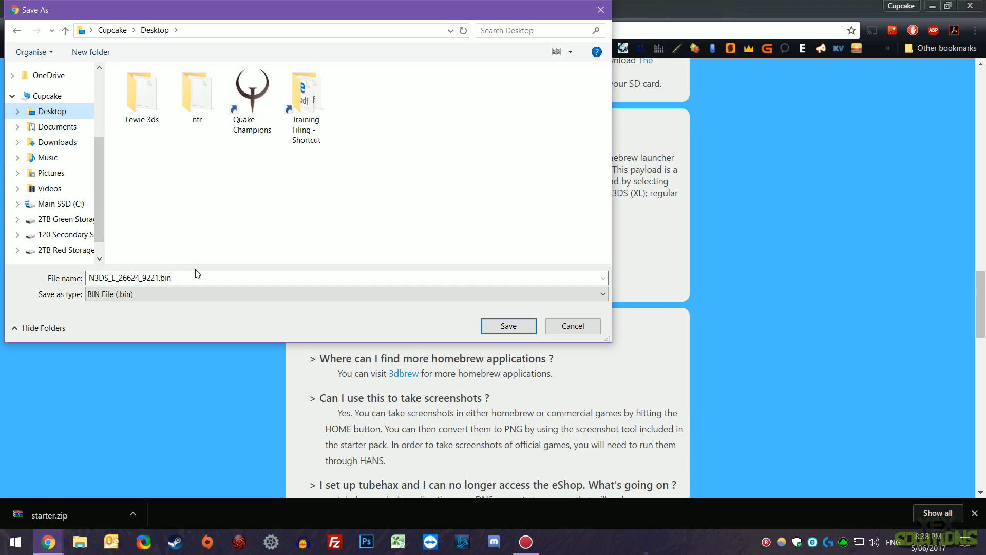
click(158, 277)
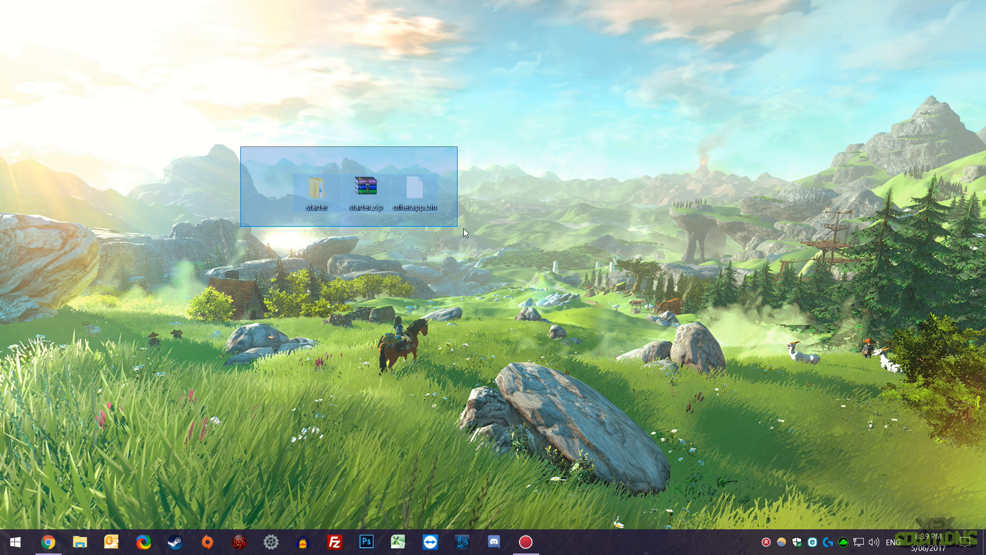
Step: Connect to the 3DS-2388 network device with the 'Spyjockey' credentials to reach its microSD share
click(80, 541)
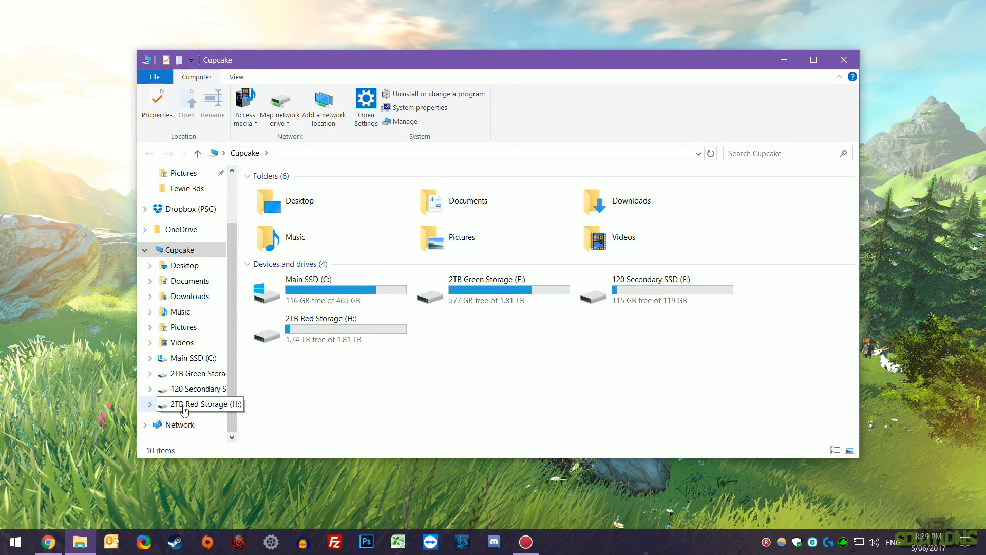
click(180, 425)
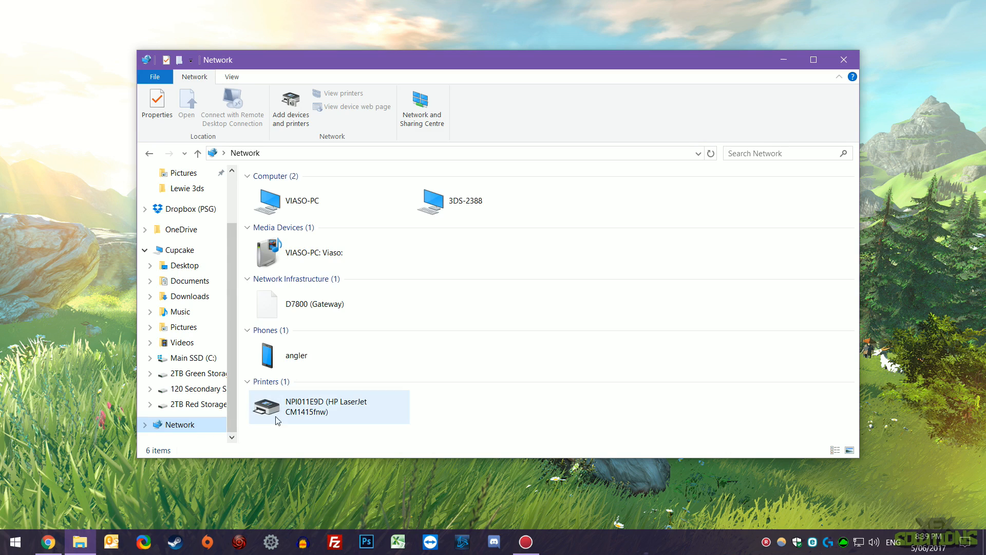
double_click(429, 195)
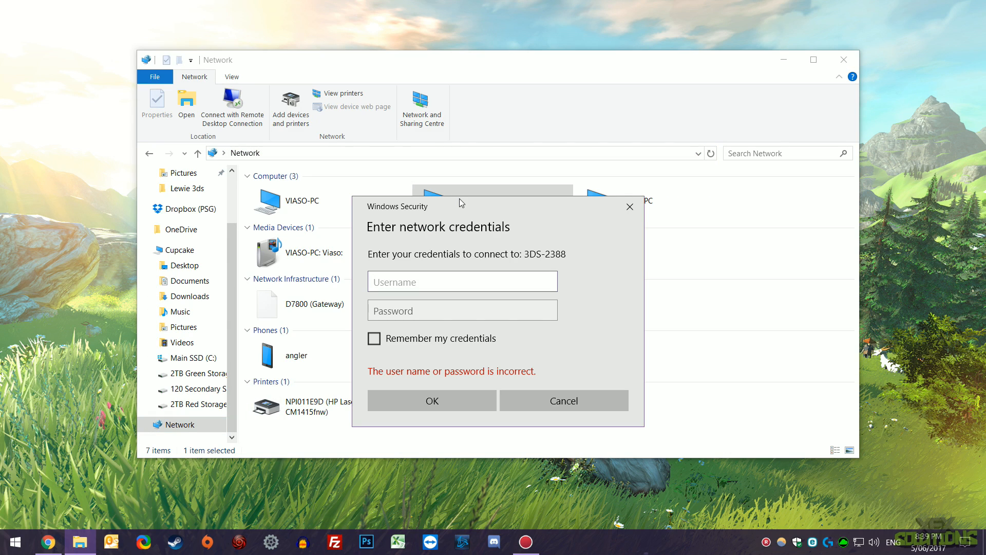
text(Spyjockey)
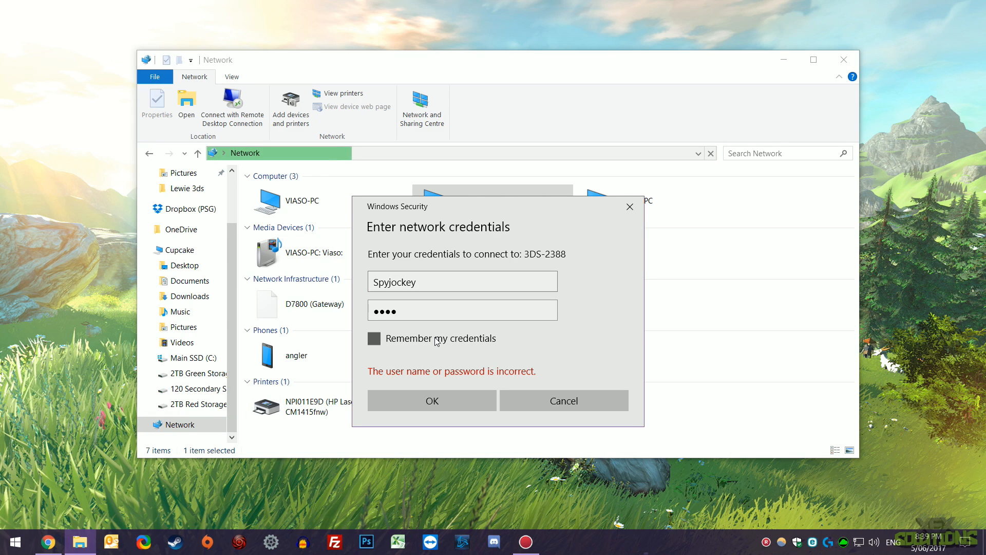
click(431, 401)
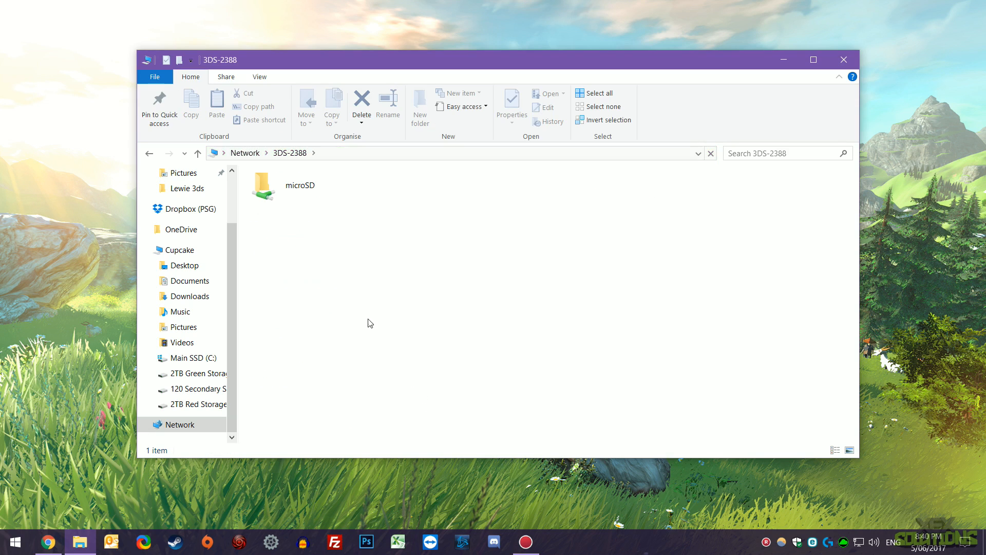
Step: Copy otherapp.bin, then the starter kit's 3ds folder and boot.3dsx, into the microSD share, accepting security warnings
double_click(262, 184)
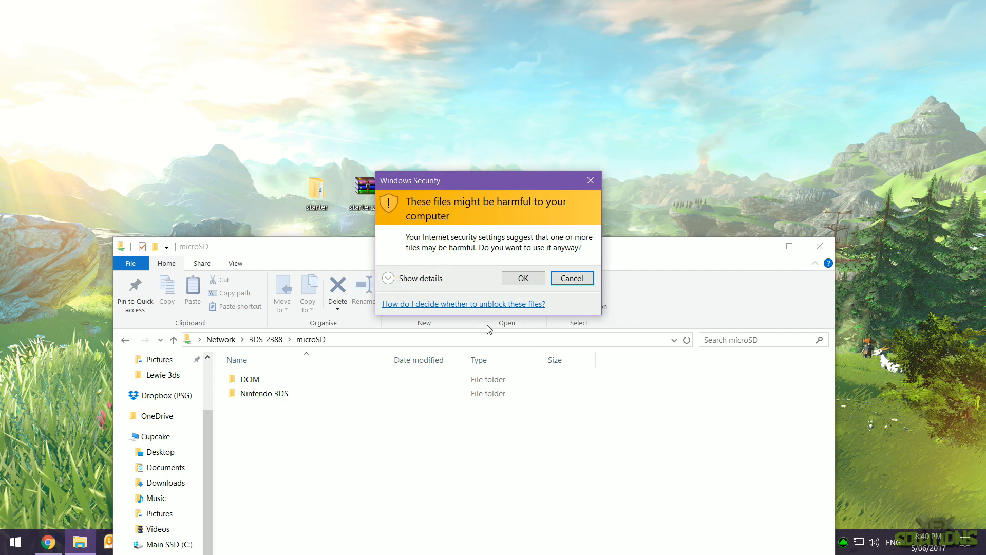
click(522, 278)
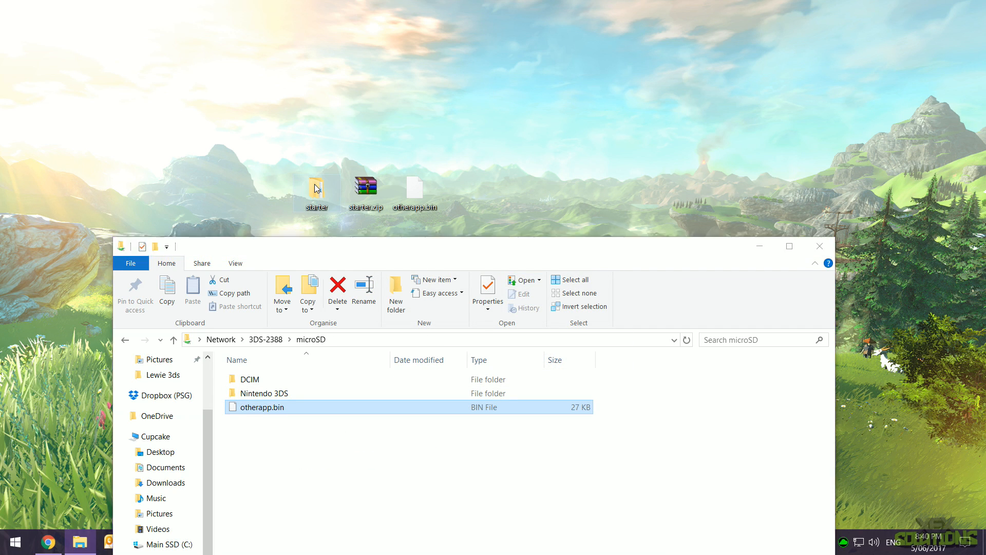
double_click(315, 189)
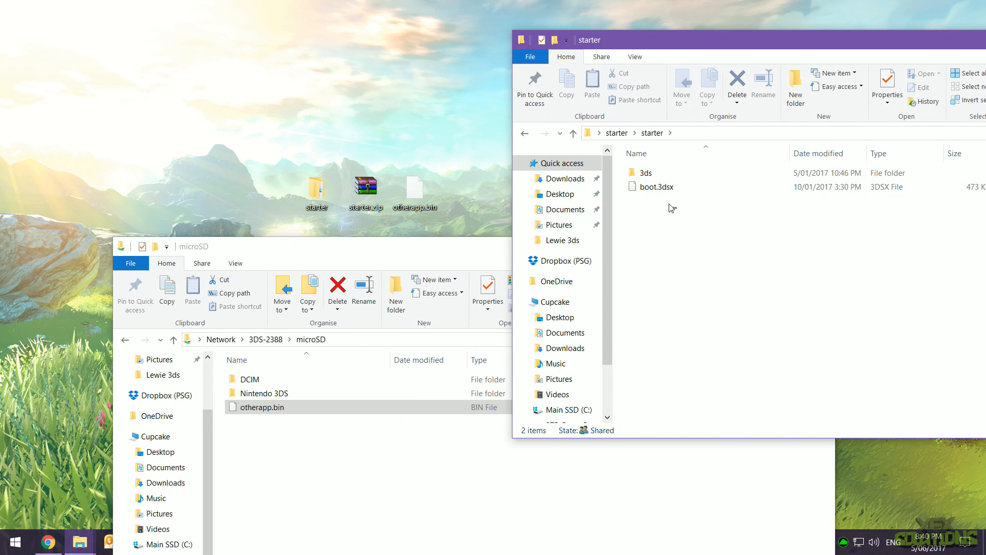
double_click(262, 407)
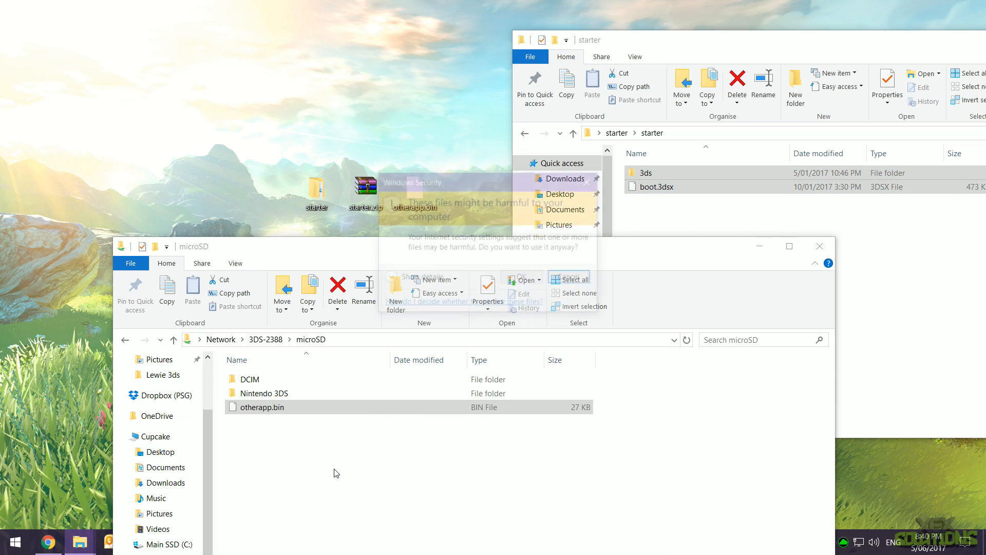
click(519, 276)
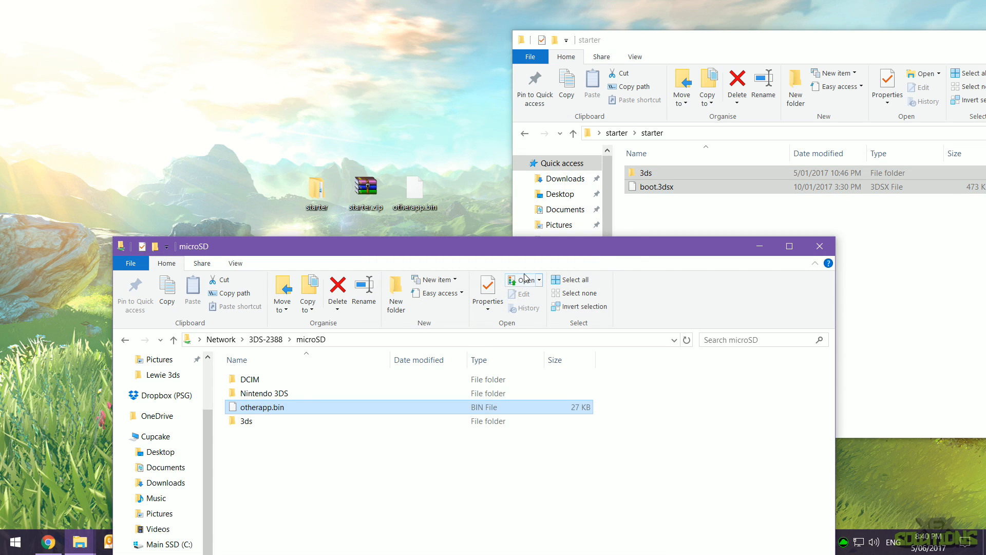
click(48, 541)
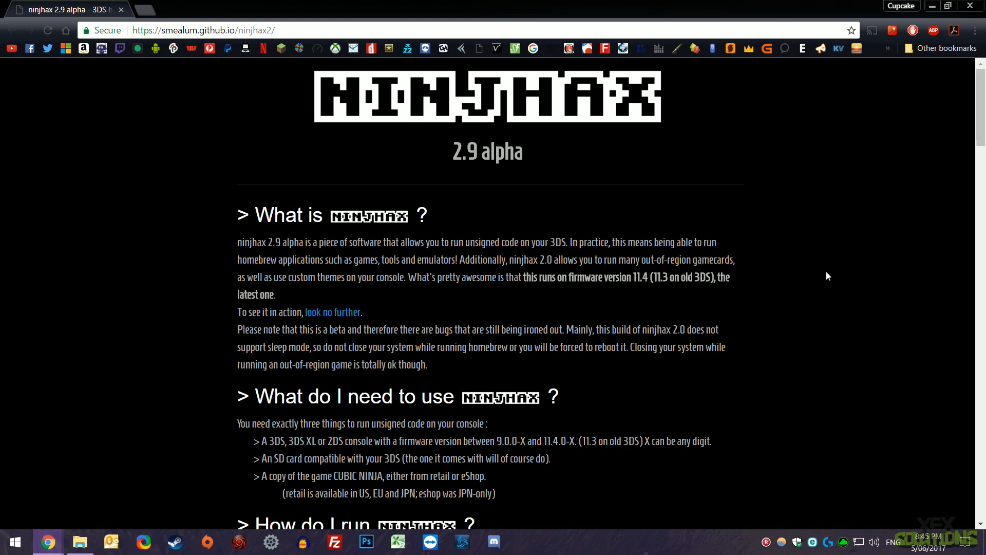
Step: Under Get ninjhax, set firmware NEW 11.4.0-37 E and generate its installer QR codes
scroll(down, 3)
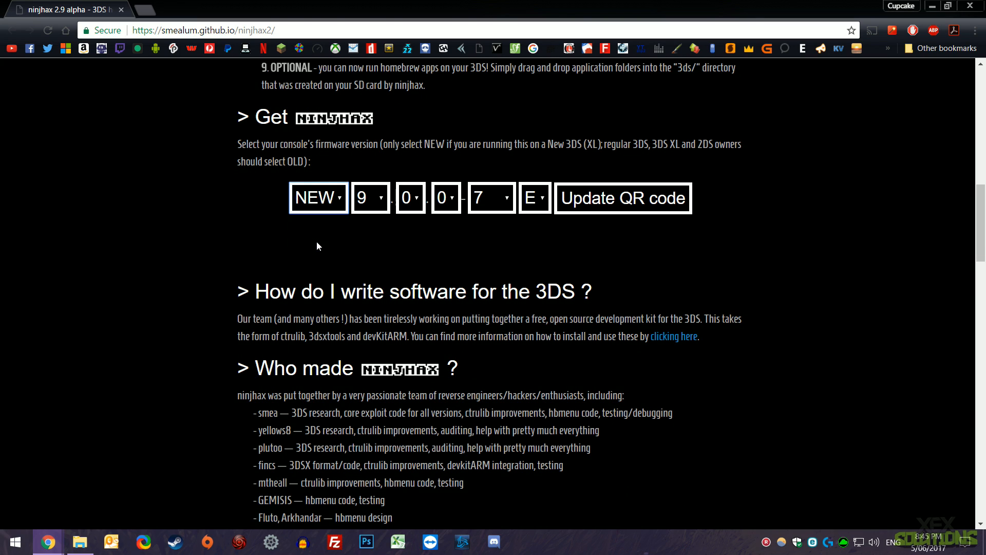
click(371, 197)
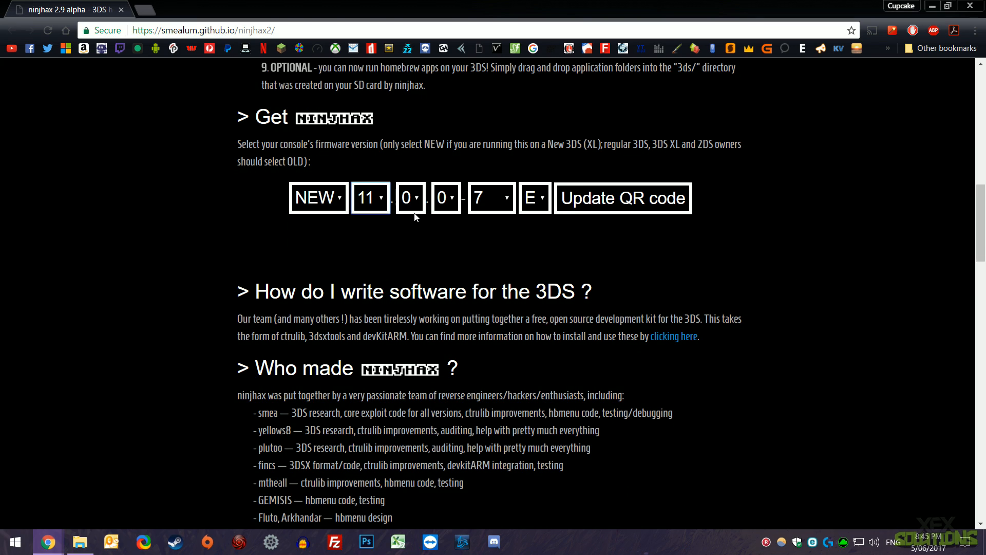
click(410, 197)
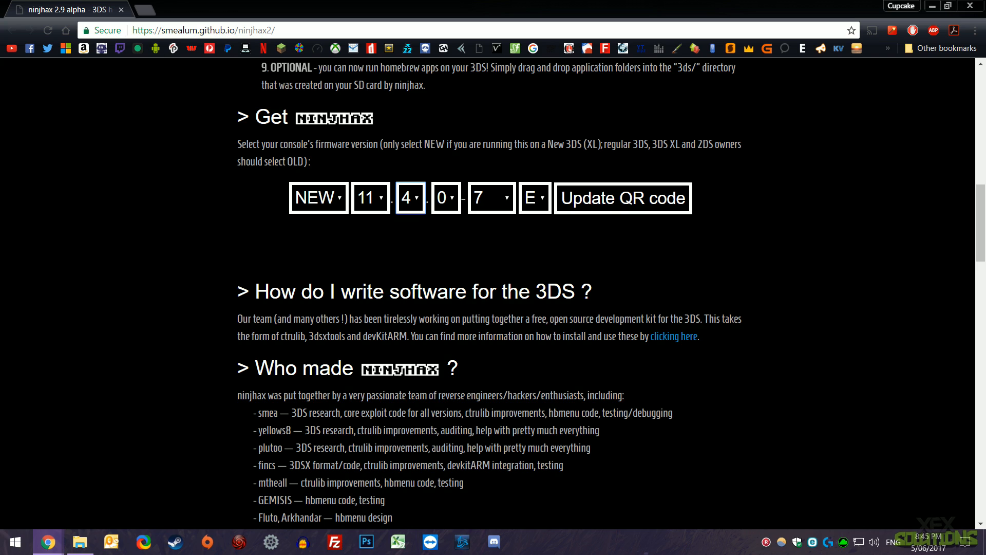
click(491, 198)
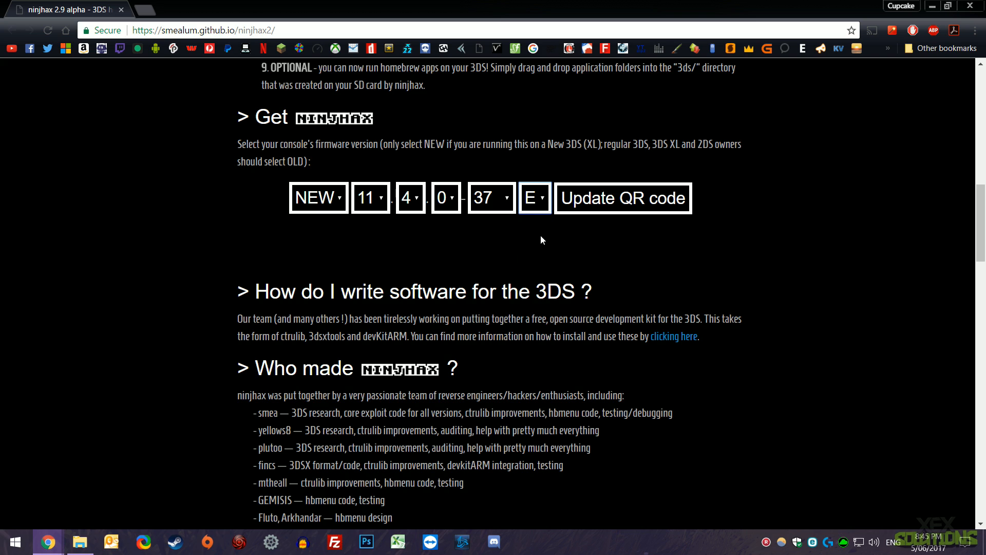
click(623, 198)
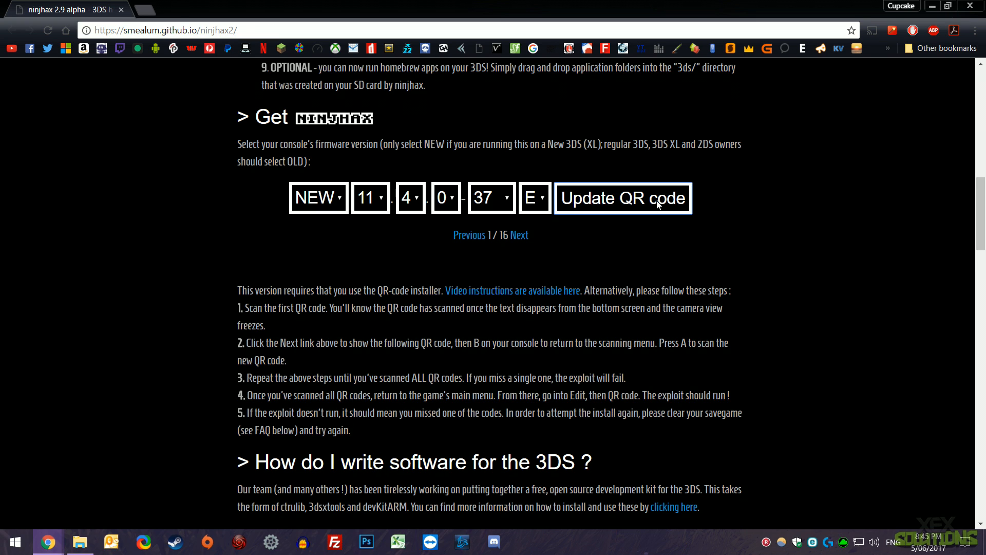